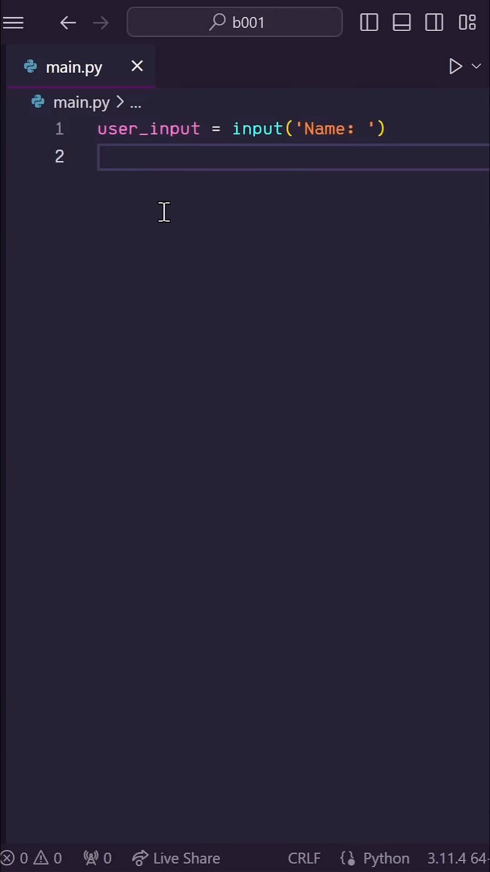
Write an if user_input: block setting name = user_input, else 'N/A', then print(name).
{"action": "type", "text": "if user_input:"}
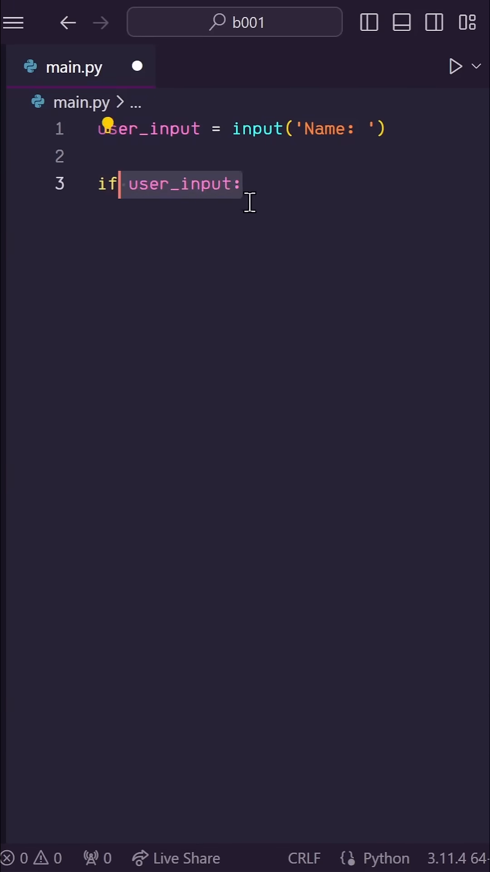
{"action": "type", "text": "name = user_input"}
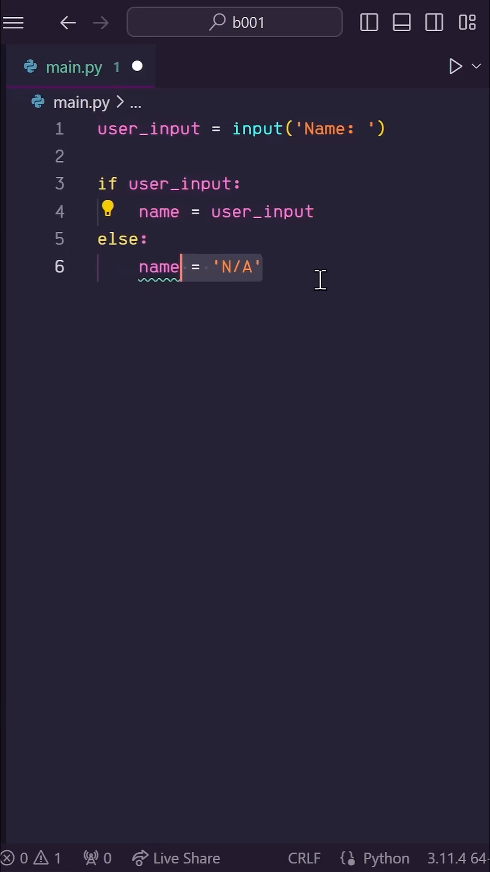
{"action": "type", "text": "print(name)"}
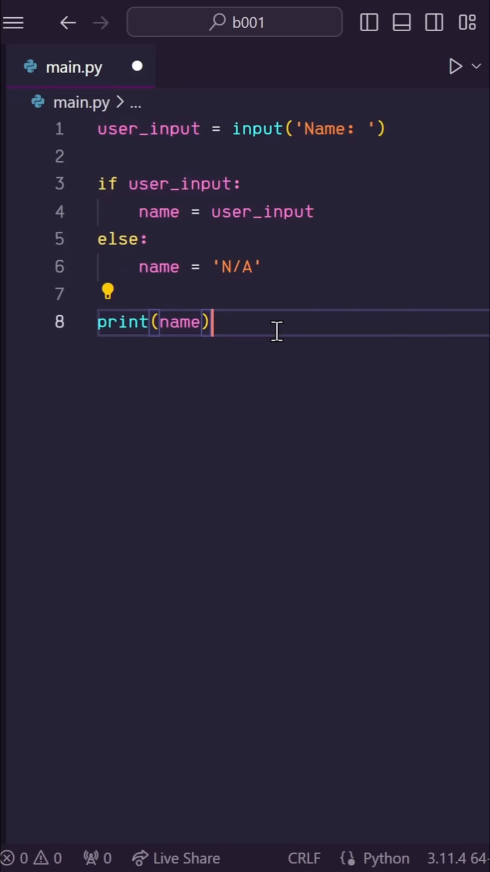
Run main.py and answer the terminal's name prompt with 'b001'.
{"action": "left_click", "coordinate": [456, 65]}
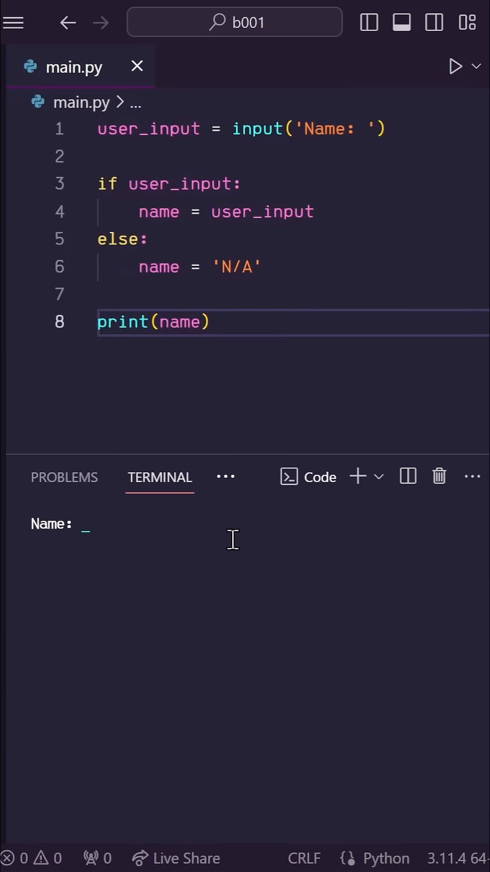
{"action": "type", "text": "b001"}
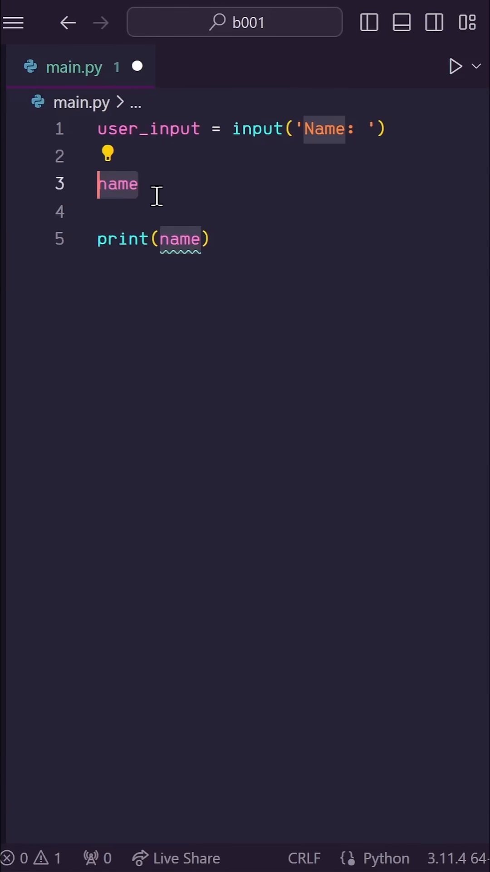
Collapse the block into one line: name = user_input or 'N/A'.
{"action": "type", "text": "= user_input"}
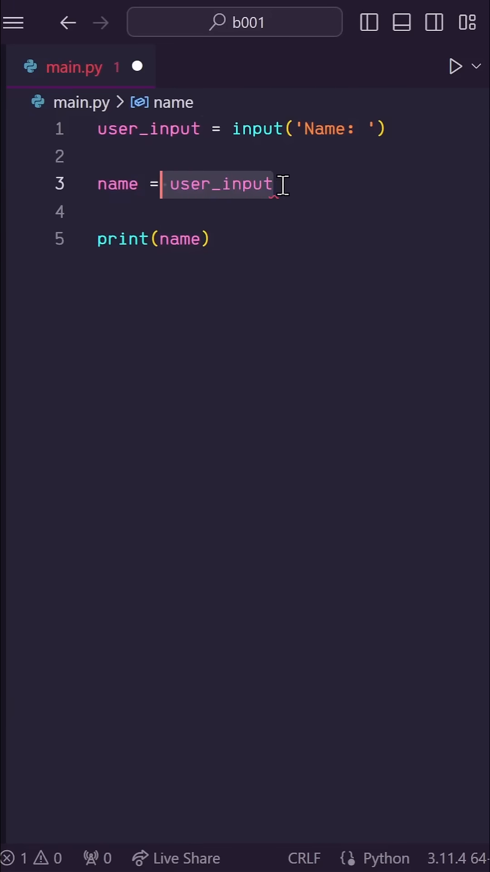
{"action": "type", "text": "or 'N/A'"}
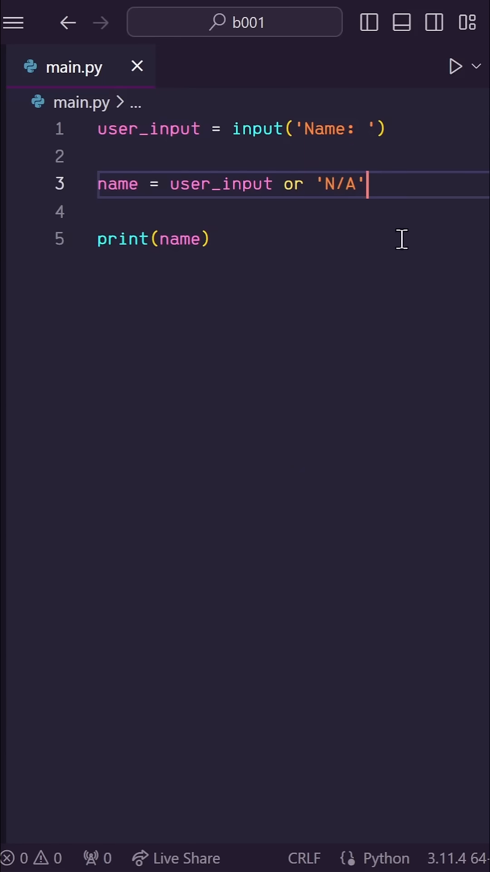
Run the shortened main.py so the terminal prompts for a name again.
{"action": "left_click", "coordinate": [456, 66]}
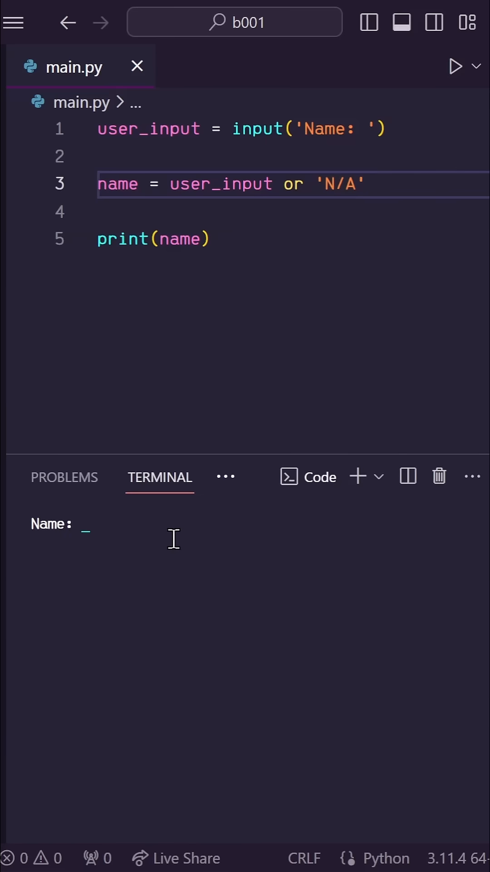